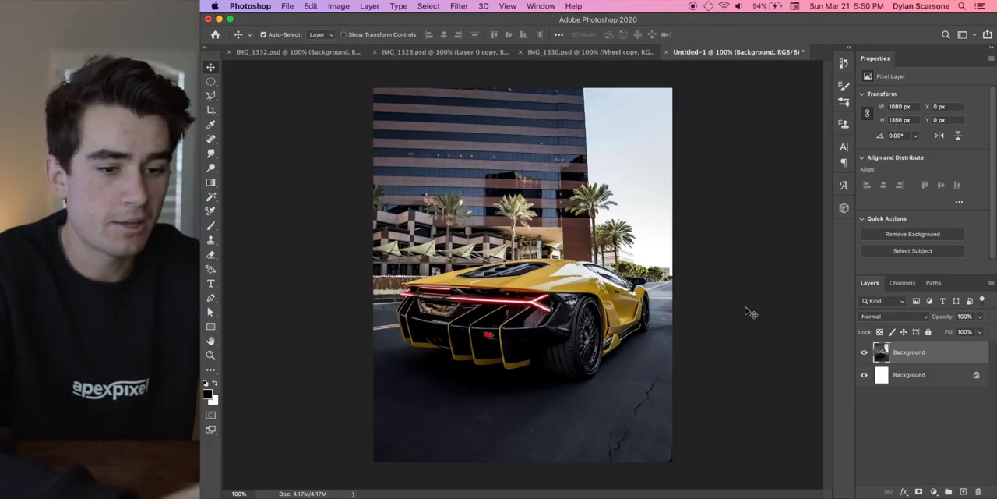
# Duplicate the Background layer as 'Background copy' with Cmd+J.
pyautogui.click(910, 374)
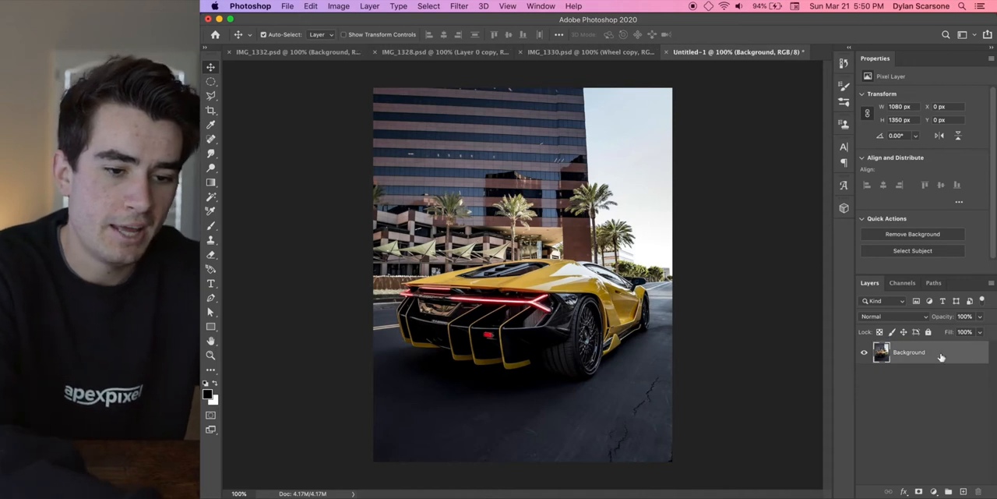
pyautogui.press('cmd+j')
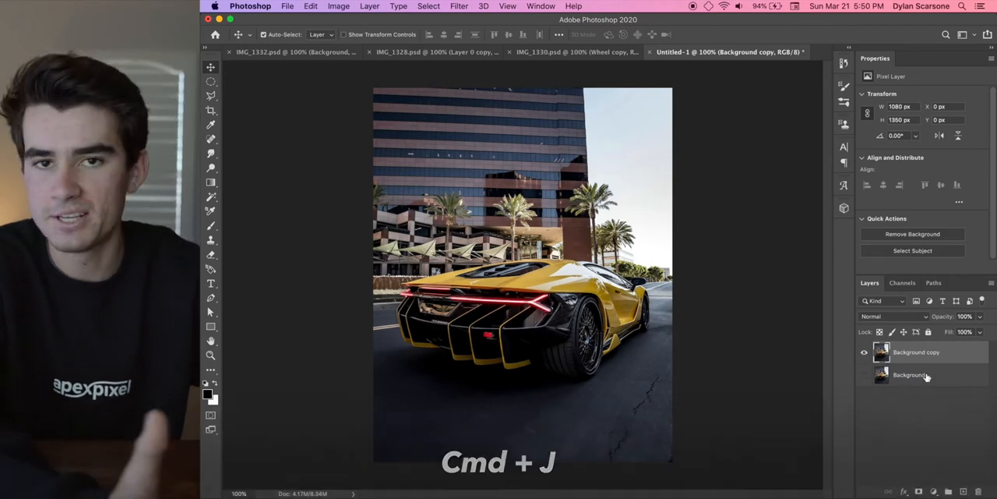
pyautogui.moveTo(926, 376)
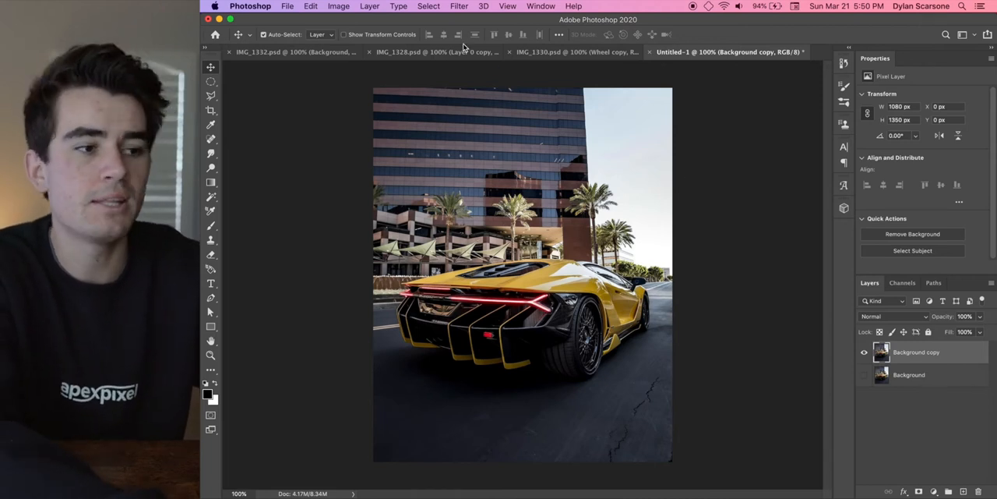
# Convert the copied layer for Smart Filters and start Blur Gallery's Path Blur on it.
pyautogui.click(477, 6)
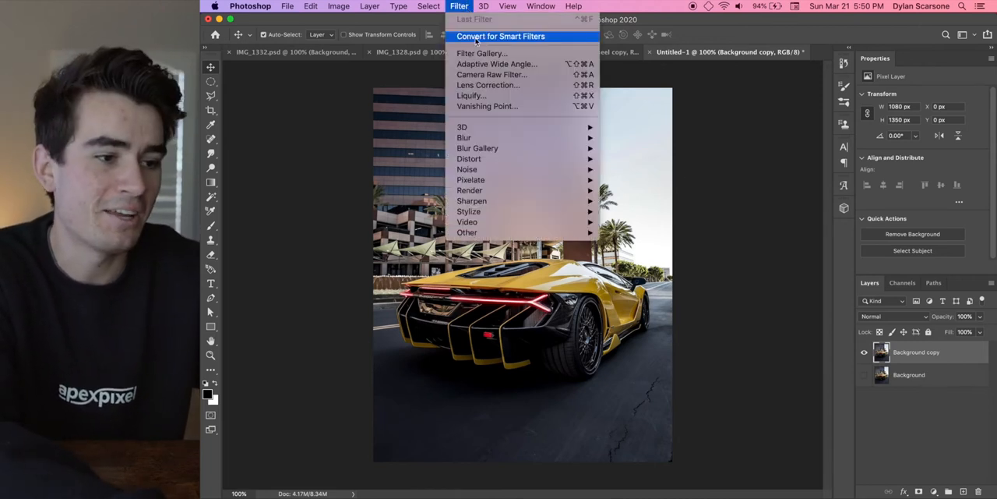
pyautogui.click(505, 36)
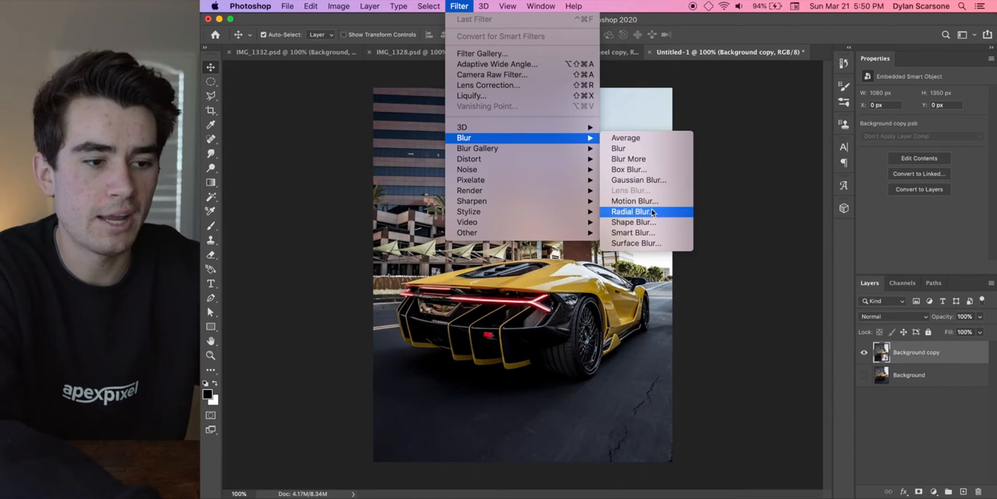
pyautogui.moveTo(634, 200)
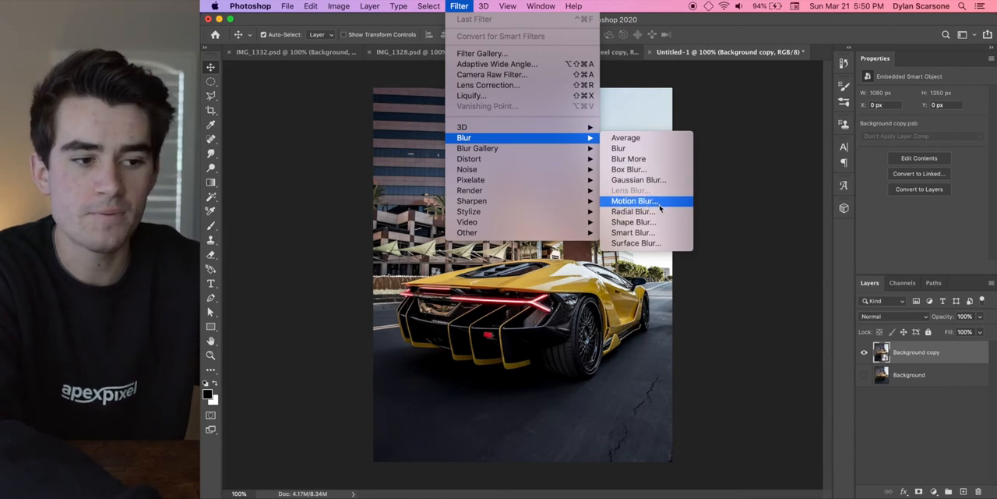
pyautogui.moveTo(633, 212)
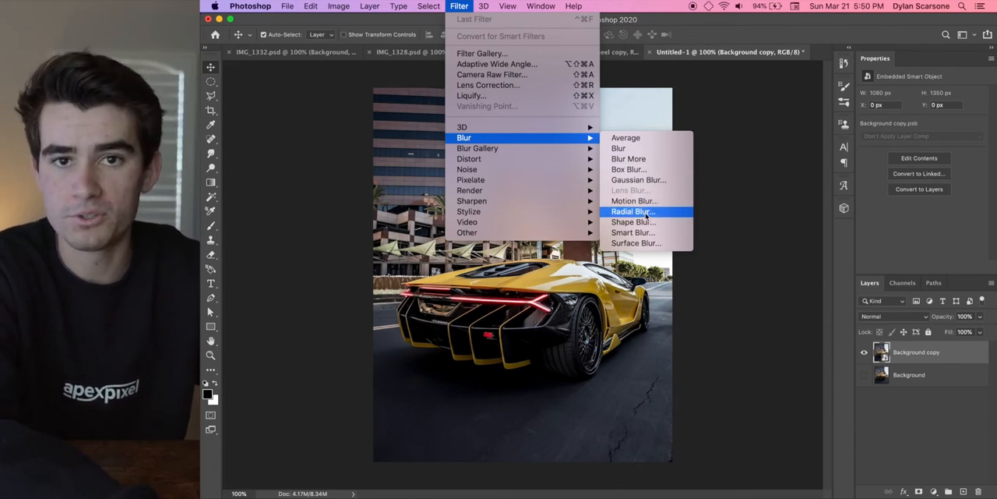
pyautogui.moveTo(477, 148)
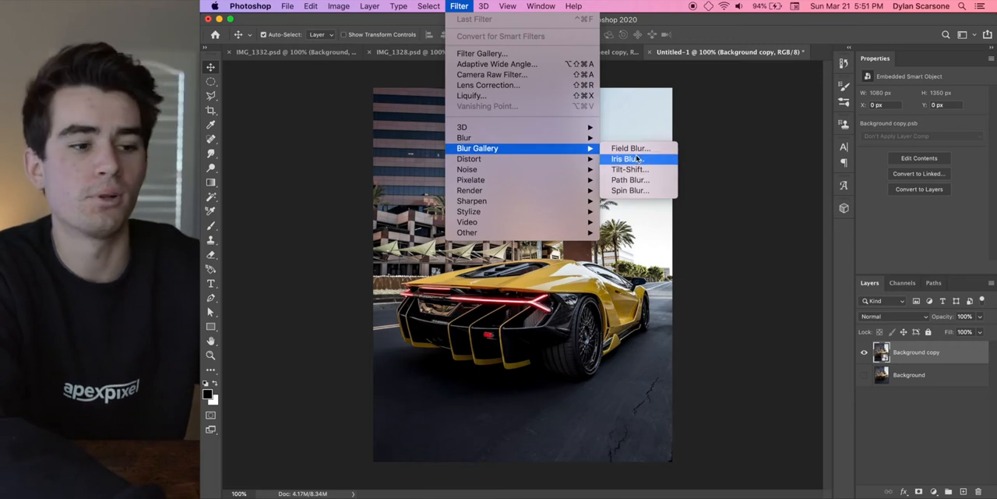
pyautogui.click(629, 179)
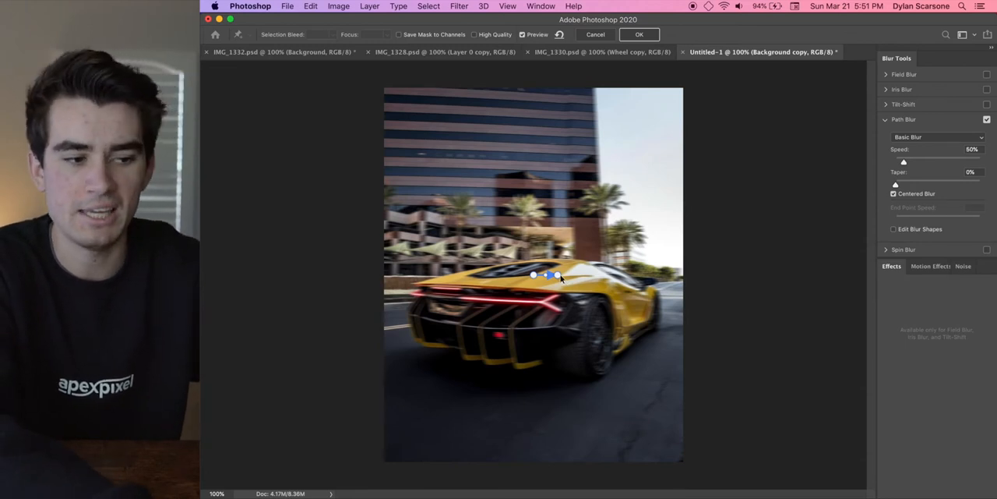
# Draw blur paths from the car's rear out left and right, bending down along the road.
pyautogui.moveTo(558, 275); pyautogui.dragTo(390, 326)
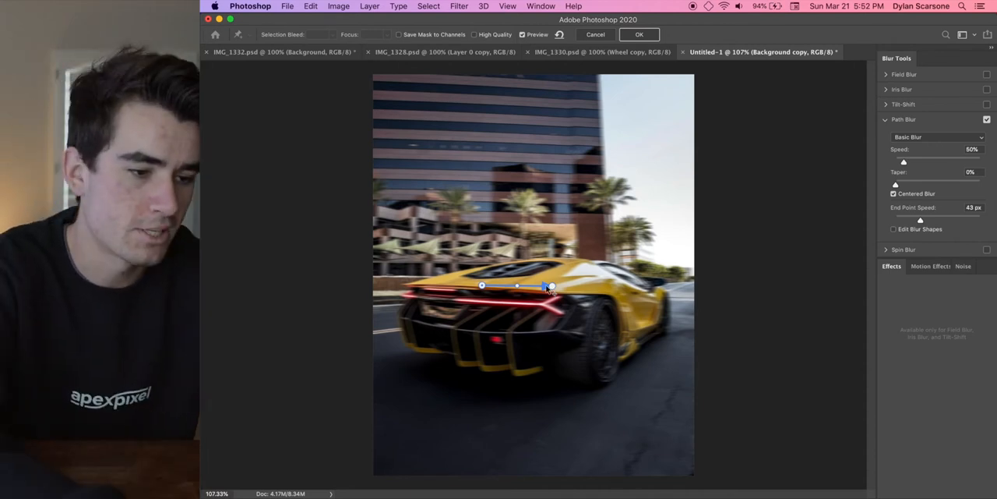
pyautogui.moveTo(549, 287); pyautogui.dragTo(380, 334)
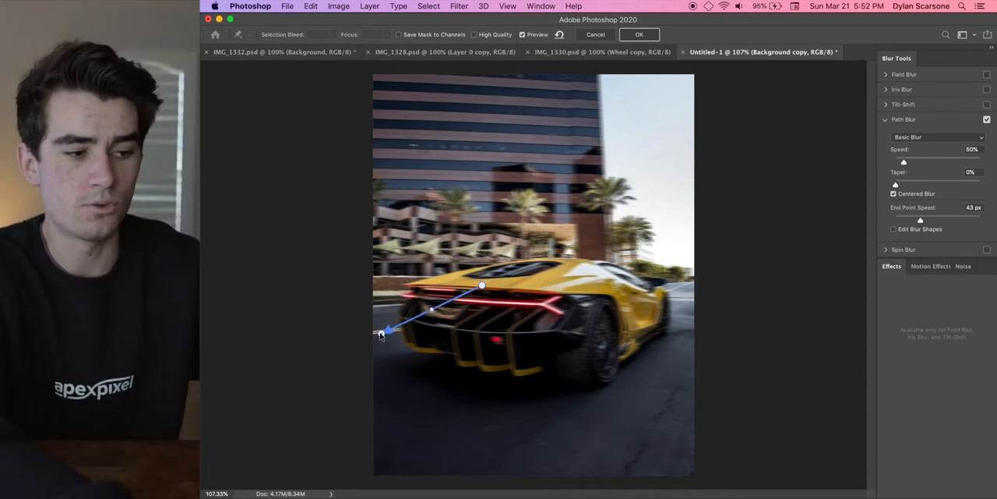
pyautogui.moveTo(482, 285); pyautogui.dragTo(496, 287)
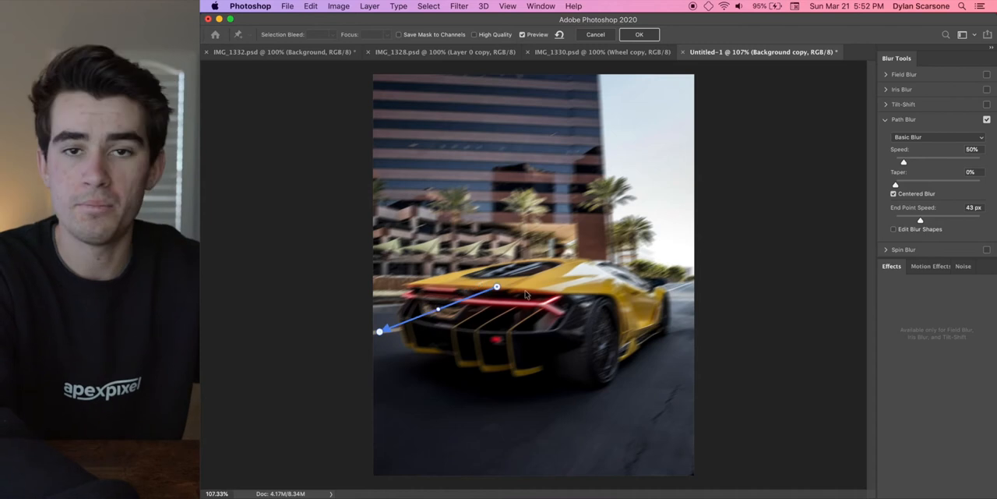
pyautogui.moveTo(496, 287); pyautogui.dragTo(636, 297)
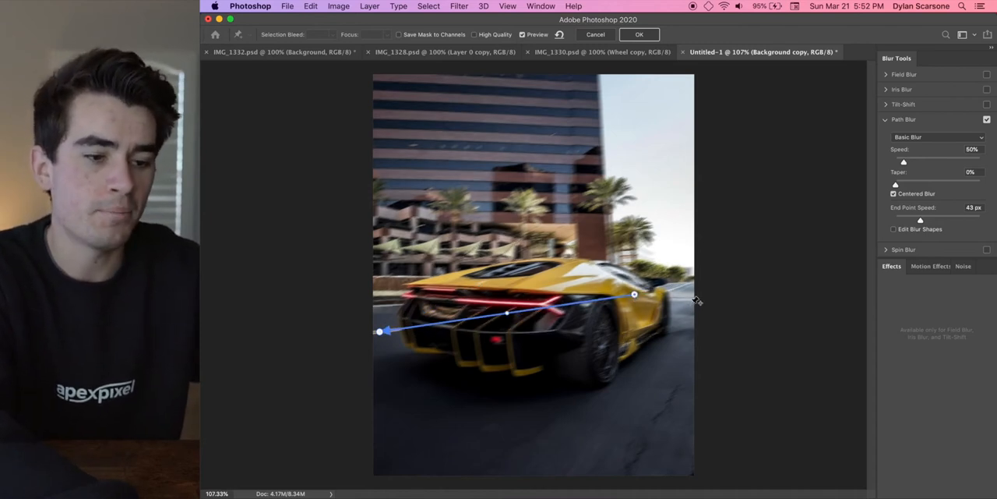
pyautogui.moveTo(692, 302); pyautogui.dragTo(668, 330)
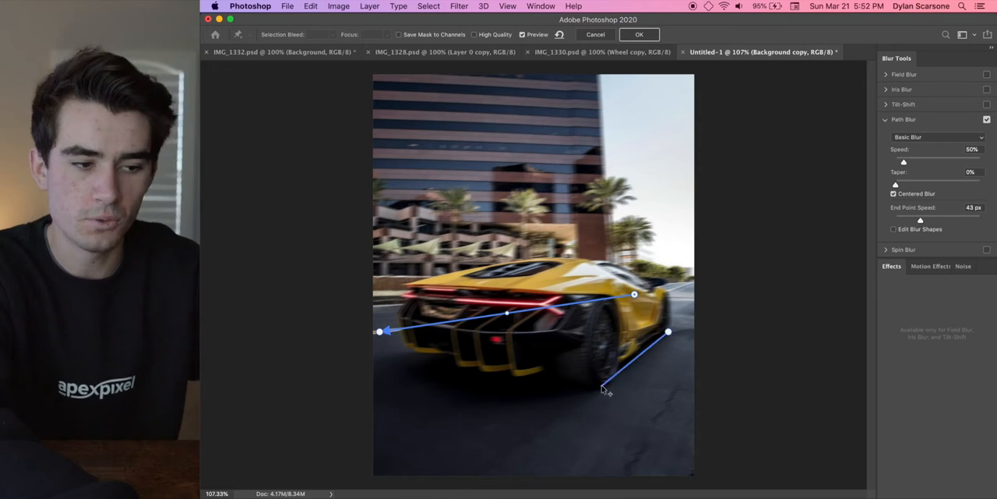